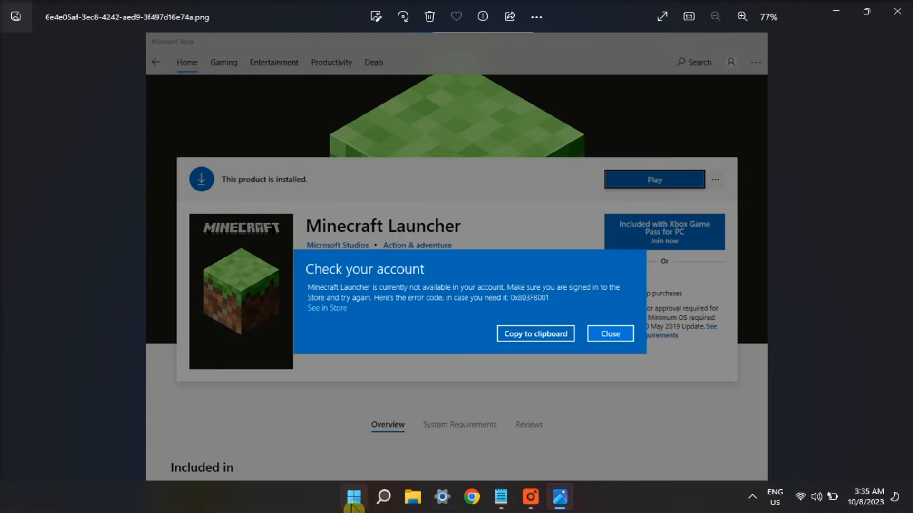
# - Launch Microsoft Store from taskbar search and view the signed-in account via the profile icon
pyautogui.write('MICROSOFT STORE')
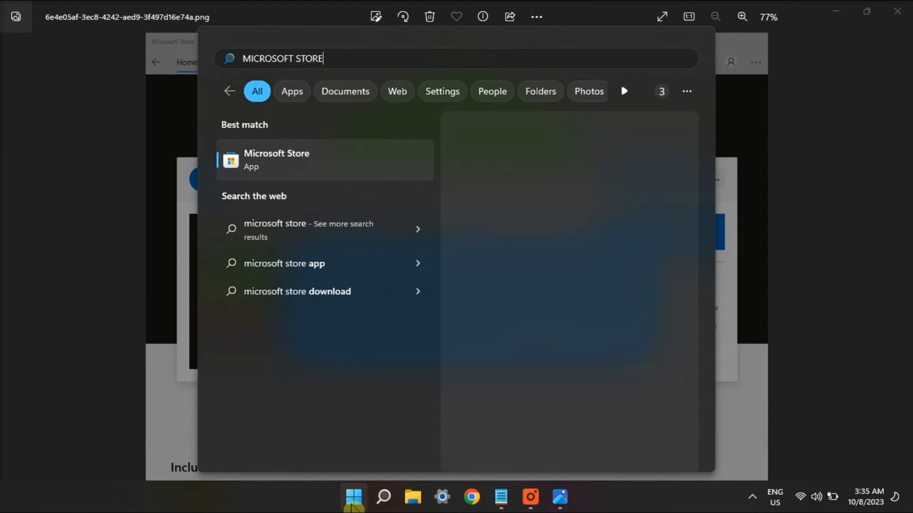
pyautogui.click(276, 160)
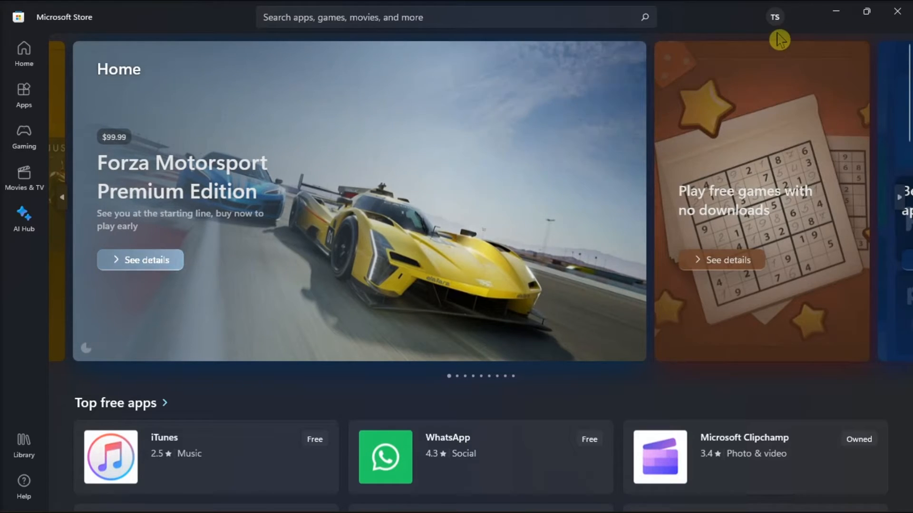
pyautogui.click(774, 18)
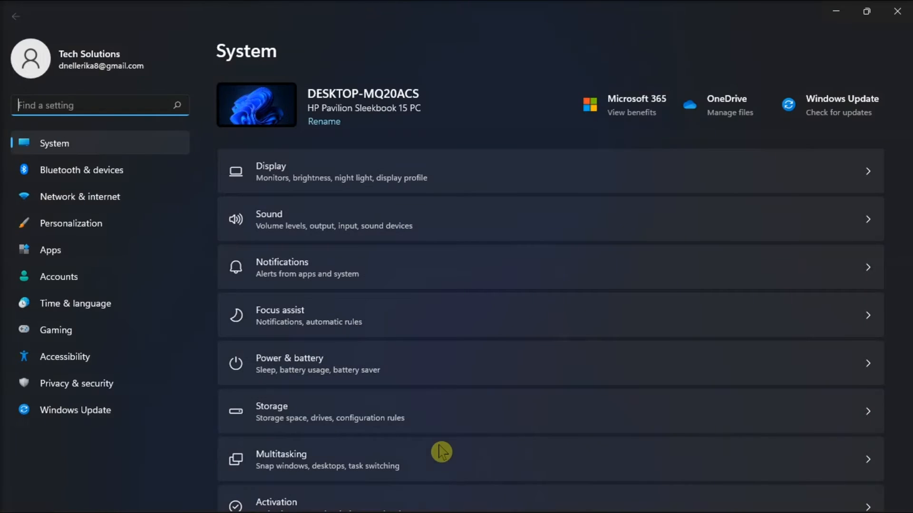
# - Reach Other troubleshooters under System > Troubleshoot and reveal the Windows Store Apps entry
pyautogui.scroll(-3)
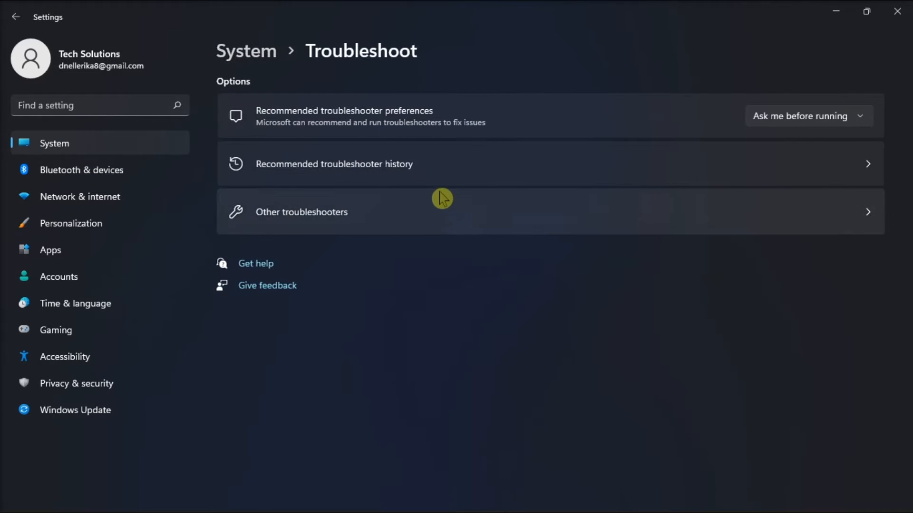
pyautogui.click(302, 211)
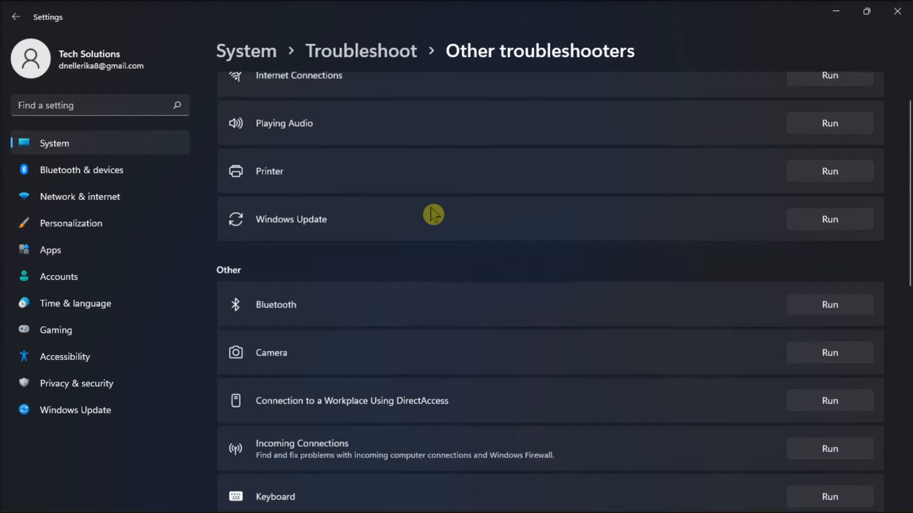
pyautogui.scroll(-3)
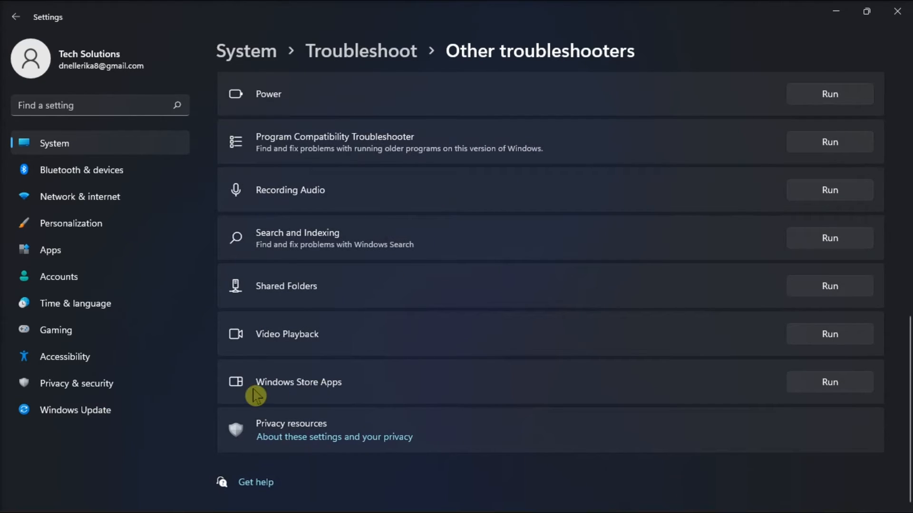
pyautogui.moveTo(848, 382)
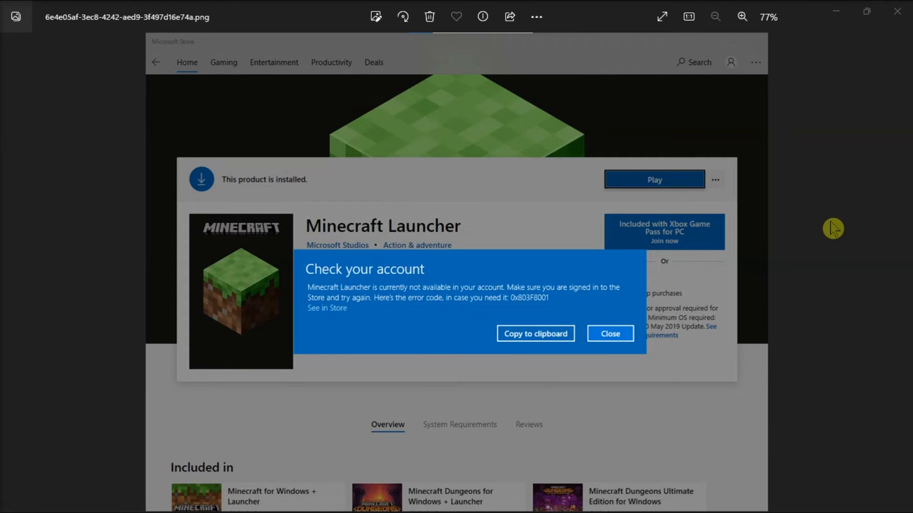
# - Find the Run app via Start search and execute wsreset.exe to reset the Store cache
pyautogui.click(352, 498)
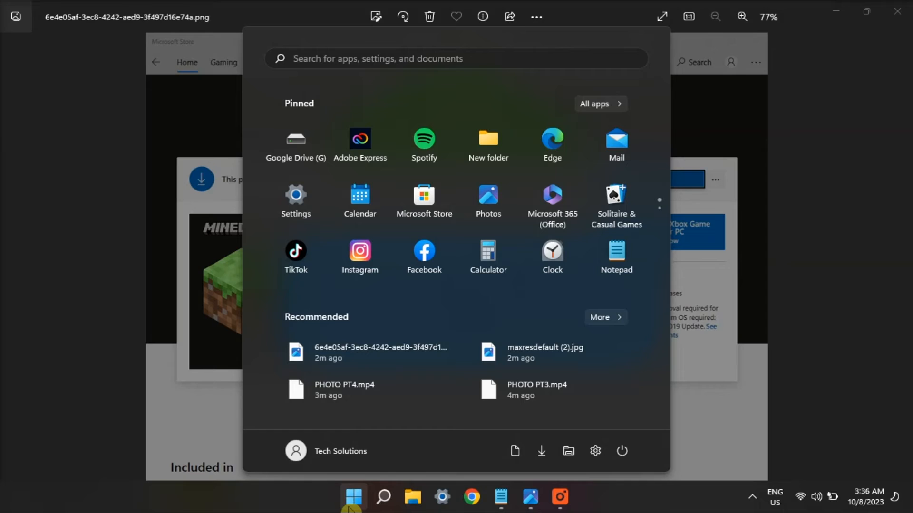
pyautogui.write('RUN')
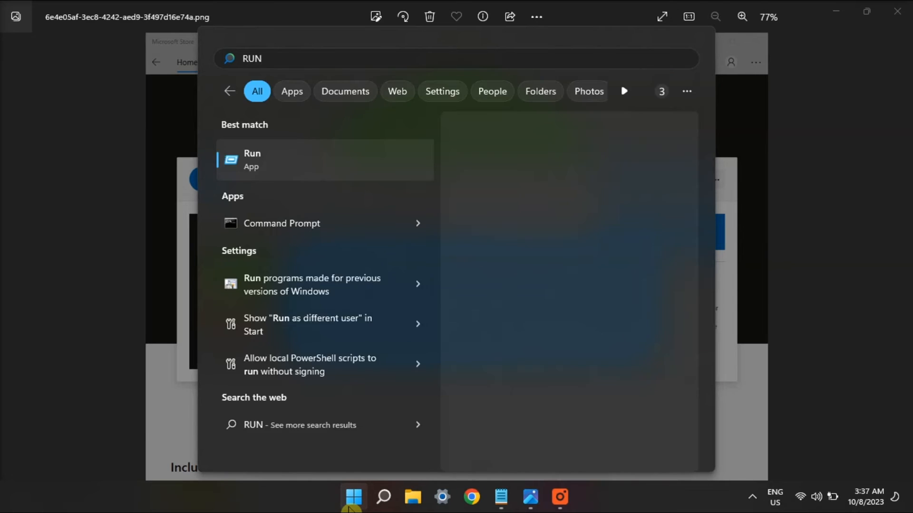
pyautogui.click(251, 160)
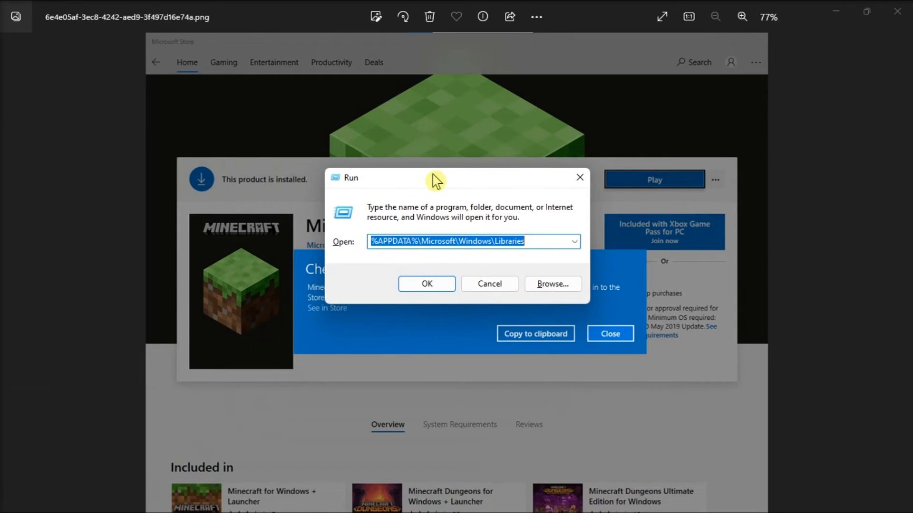
pyautogui.write('wsreset.exe')
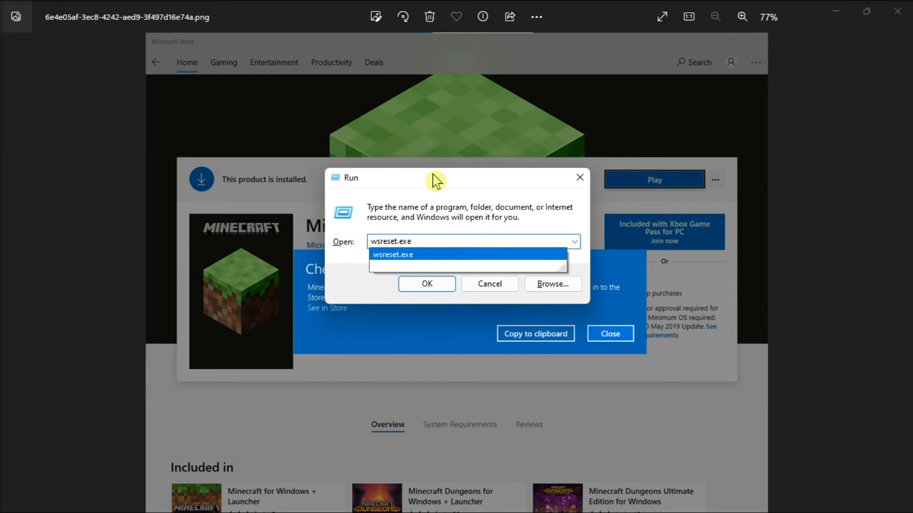
pyautogui.click(426, 284)
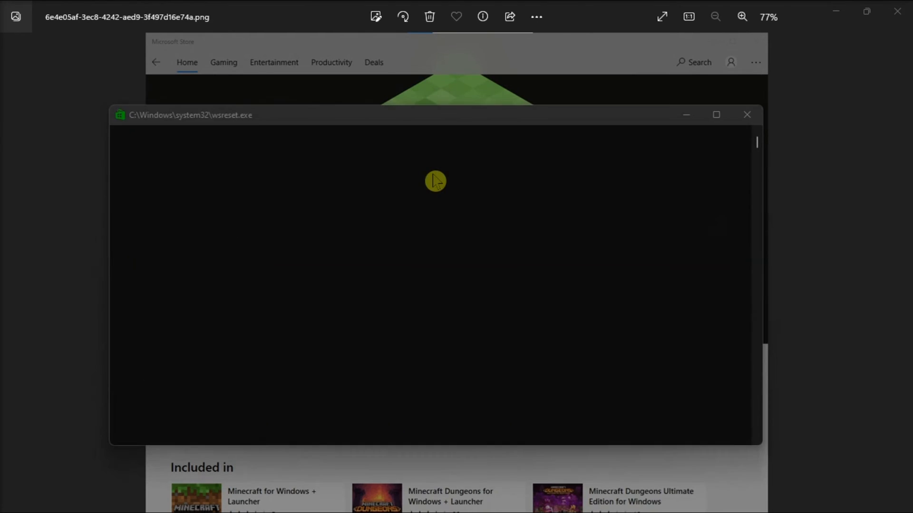